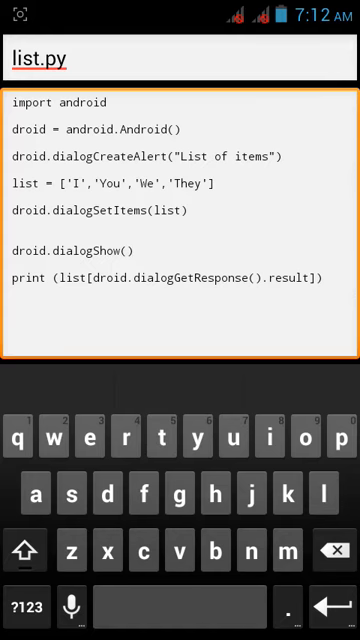
- Delete the trailing '])' from the end of the print line in list.py
click(185, 156)
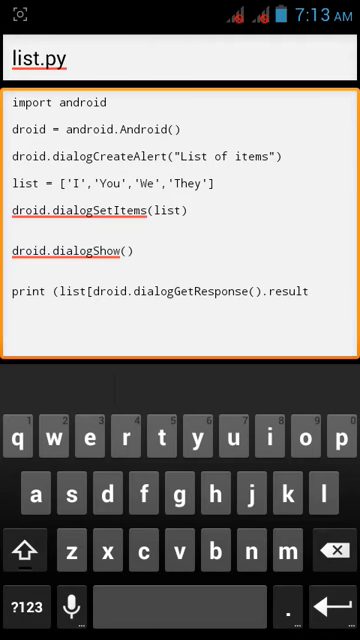
- Rewrite the last line as 'result = droid.dialogGetResponse().result' and start a new line
click(99, 291)
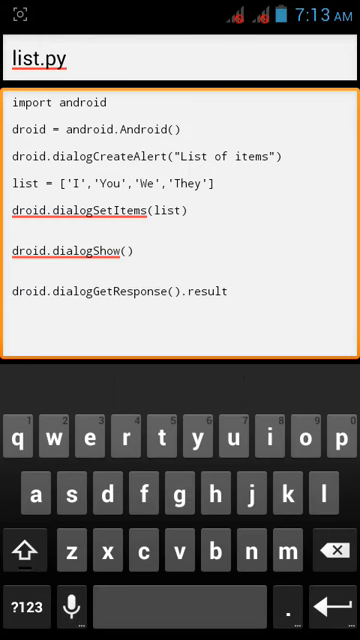
text(r)
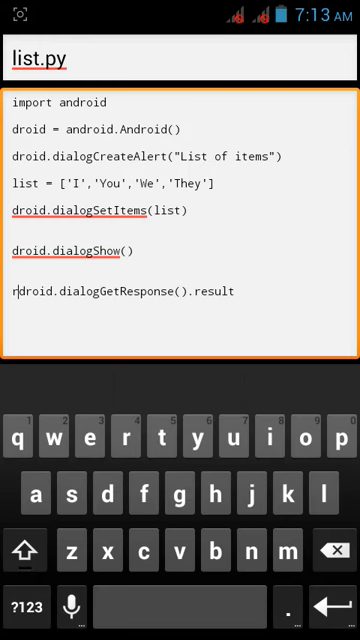
text(esul)
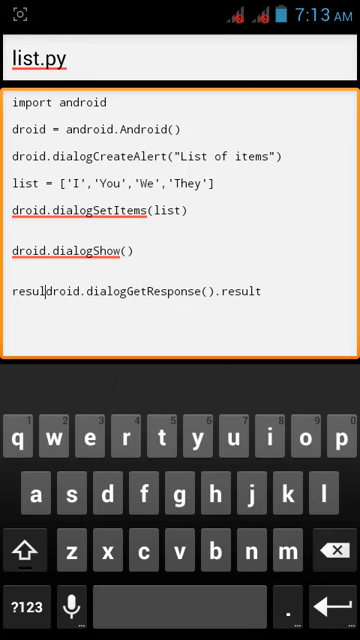
click(28, 606)
text(t = )
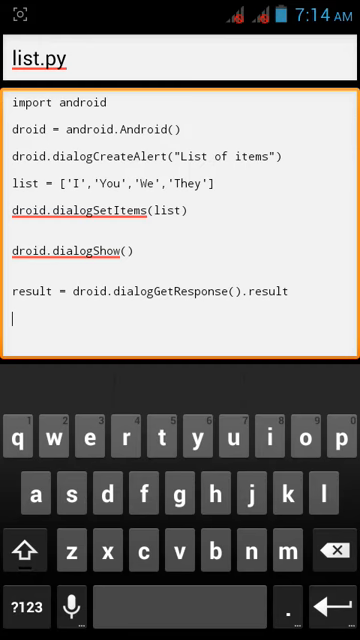
- Type the final line 'print (list[result])', switching keyboards for the brackets
text(pr)
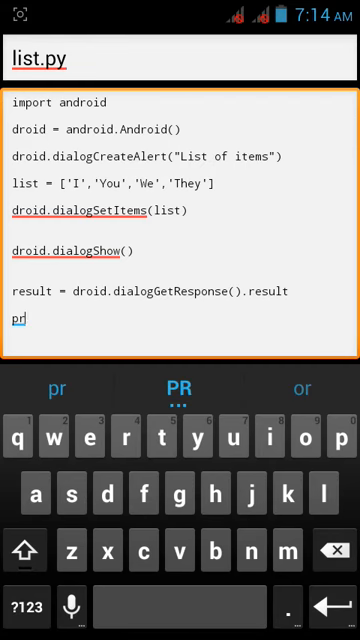
text(int ()
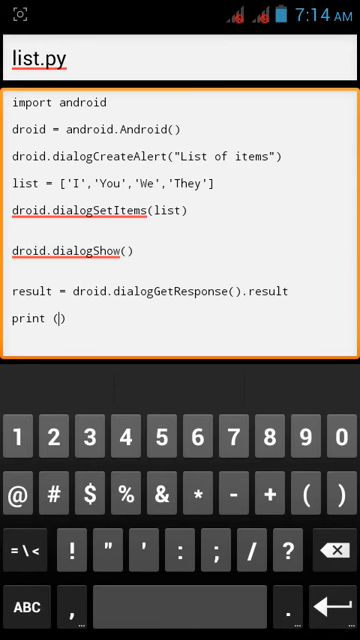
click(35, 604)
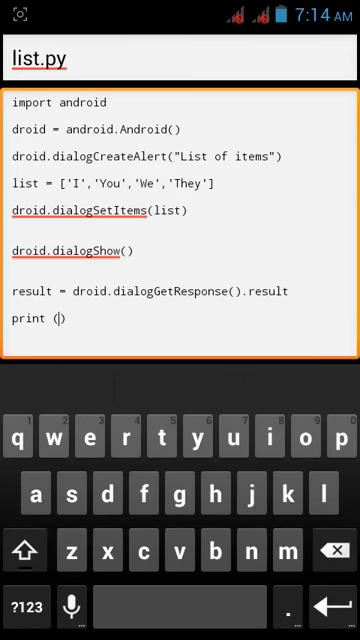
click(324, 445)
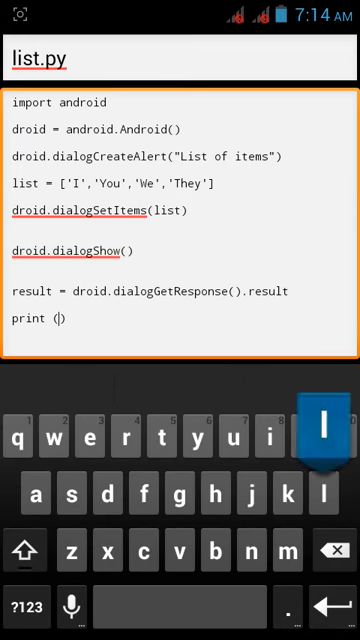
text(list)
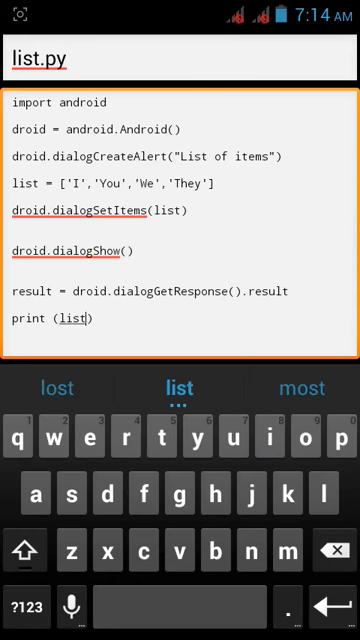
click(30, 606)
text([)
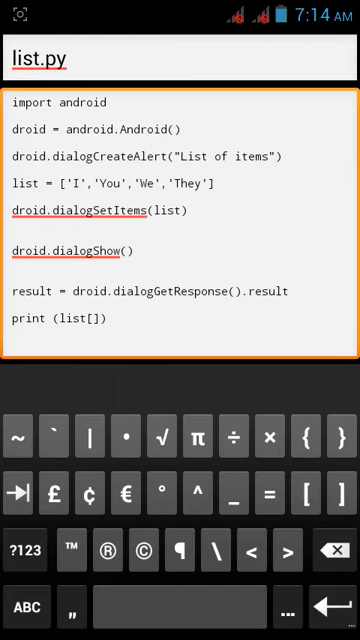
text(res)
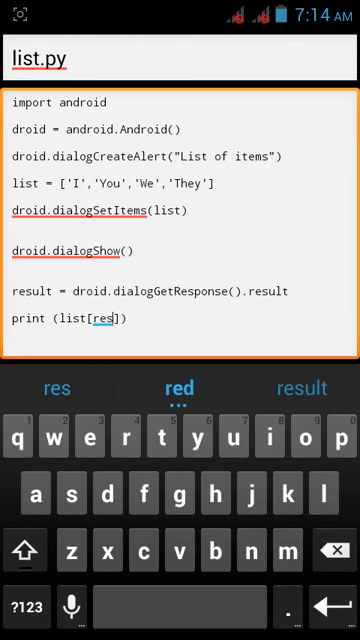
text(ul)
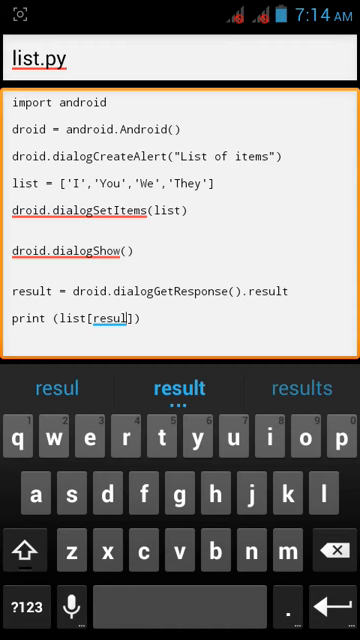
click(181, 388)
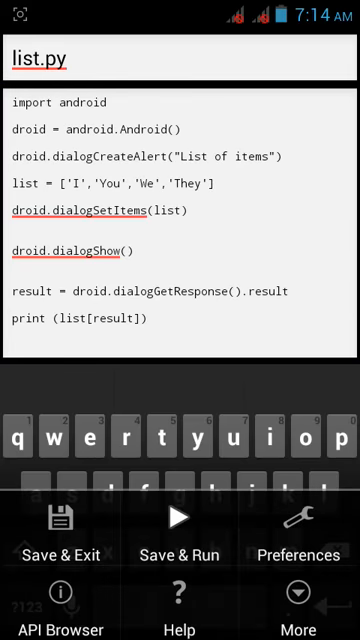
- Save & Run list.py, pick an item, and get the list-indices TypeError
click(179, 540)
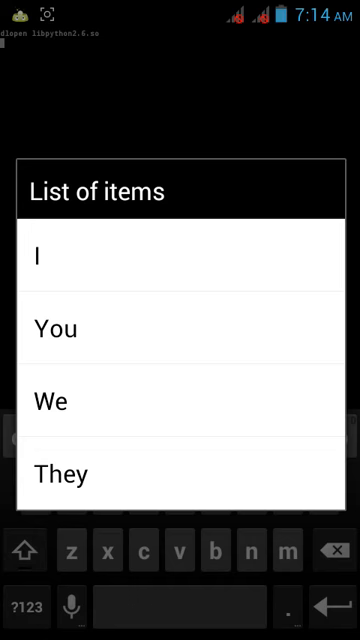
click(180, 328)
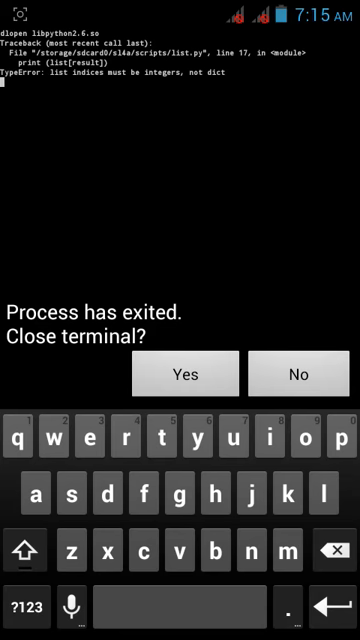
- Close the finished terminal and reopen list.py in the editor
click(186, 375)
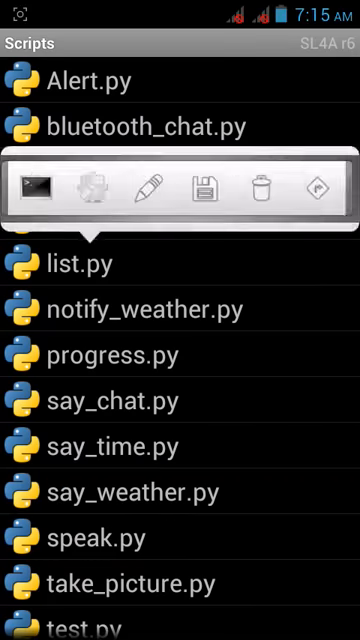
click(137, 190)
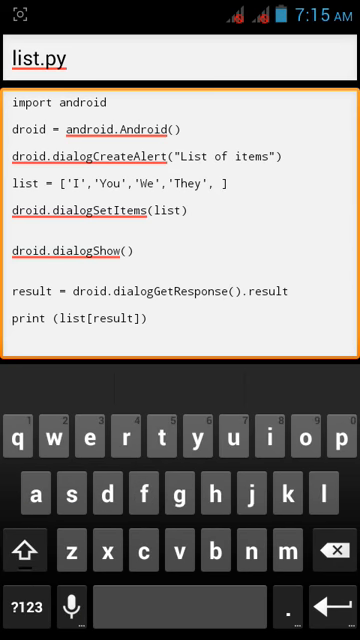
- Type the quoted fifth item 'This are noun' after 'They', then Save & Run
click(27, 605)
text('')
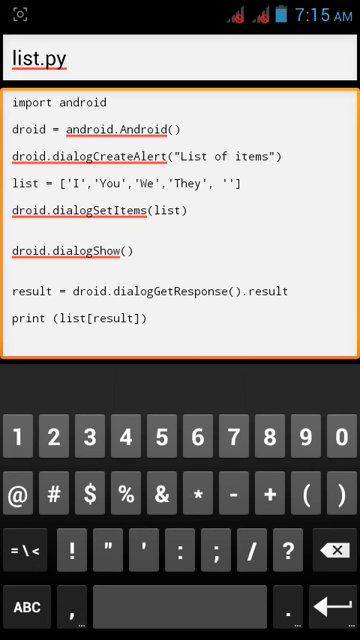
click(36, 608)
text(This)
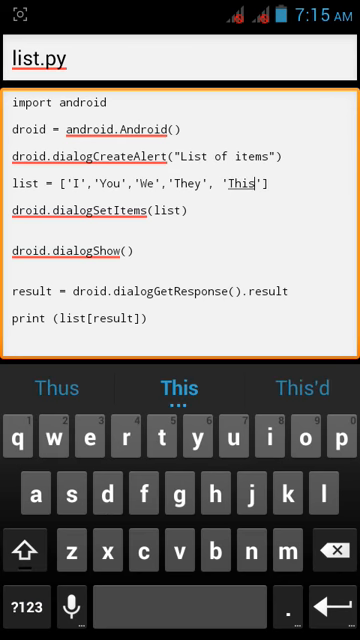
key(space)
text( i)
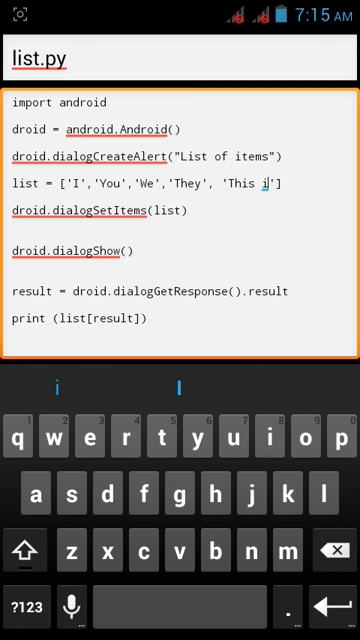
key(Backspace)
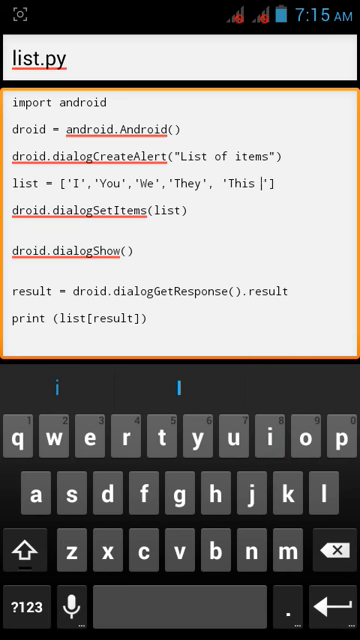
text(are nou)
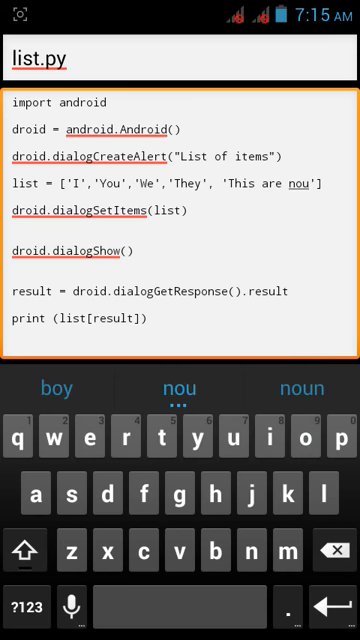
click(181, 388)
text(n)
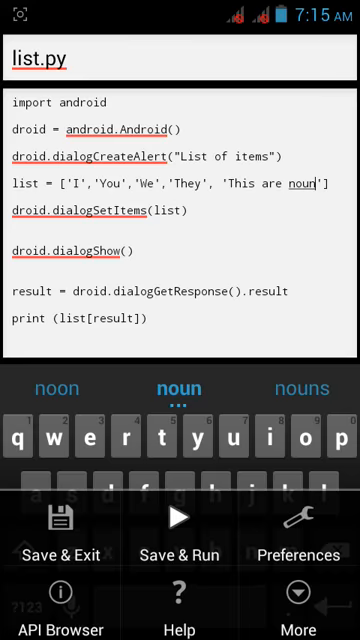
click(180, 542)
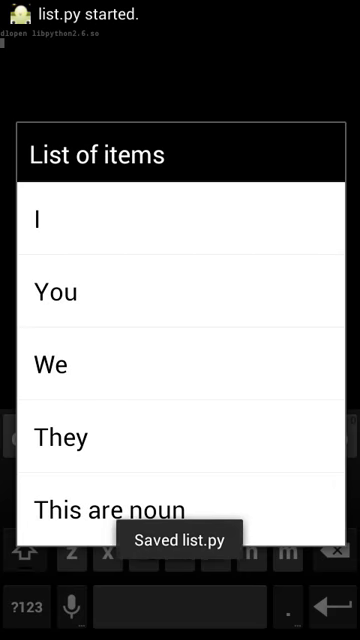